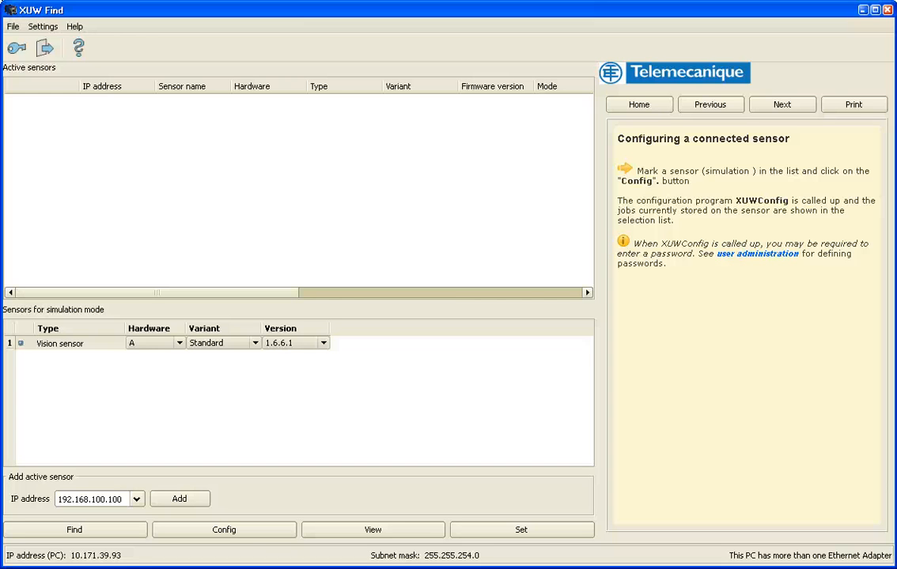
pyautogui.moveTo(335, 462)
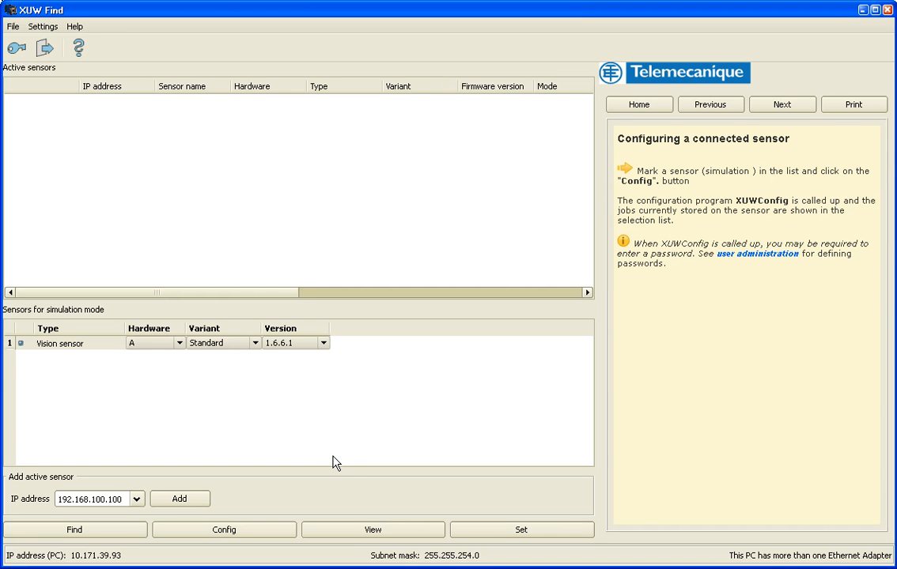
pyautogui.moveTo(341, 484)
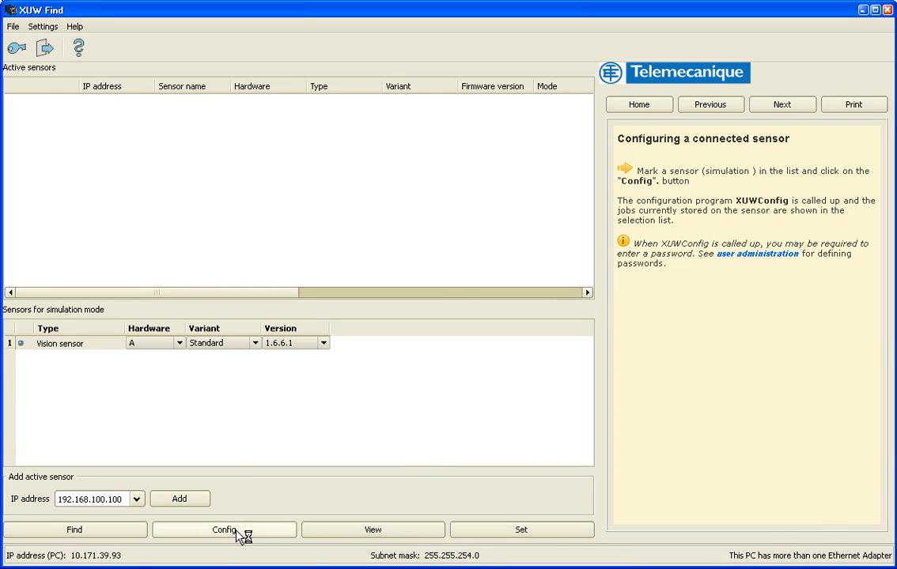
# Launch XUWConfig for the simulated vision sensor from XUW Find.
pyautogui.click(224, 530)
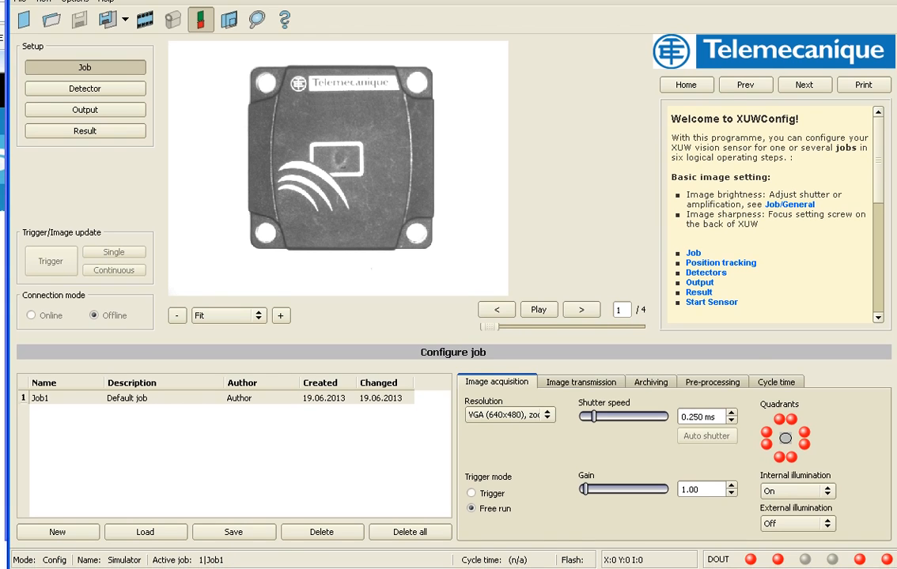
pyautogui.moveTo(389, 200)
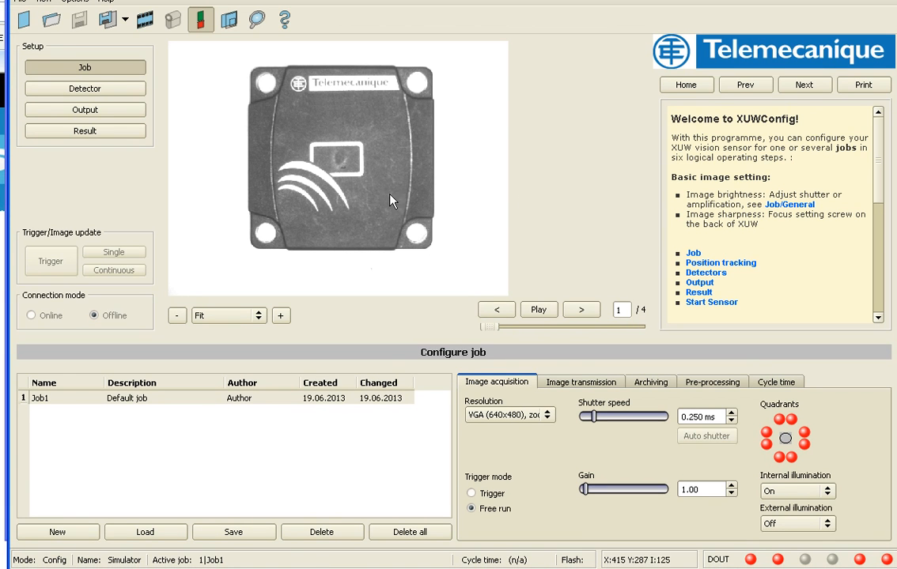
pyautogui.moveTo(240, 85)
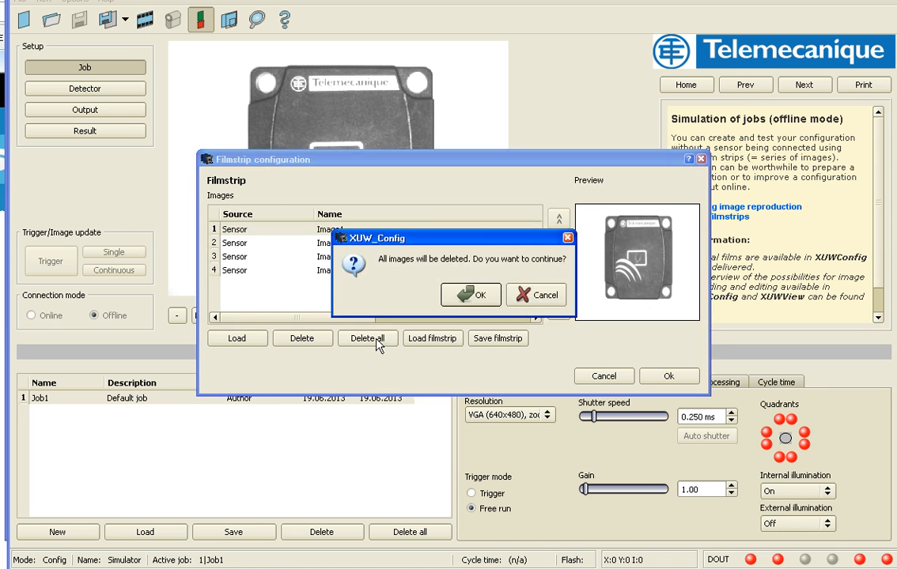
# Clear the filmstrip and load Grey1.bmp, Grey2.bmp and Grey3.bmp as the simulation images.
pyautogui.click(471, 294)
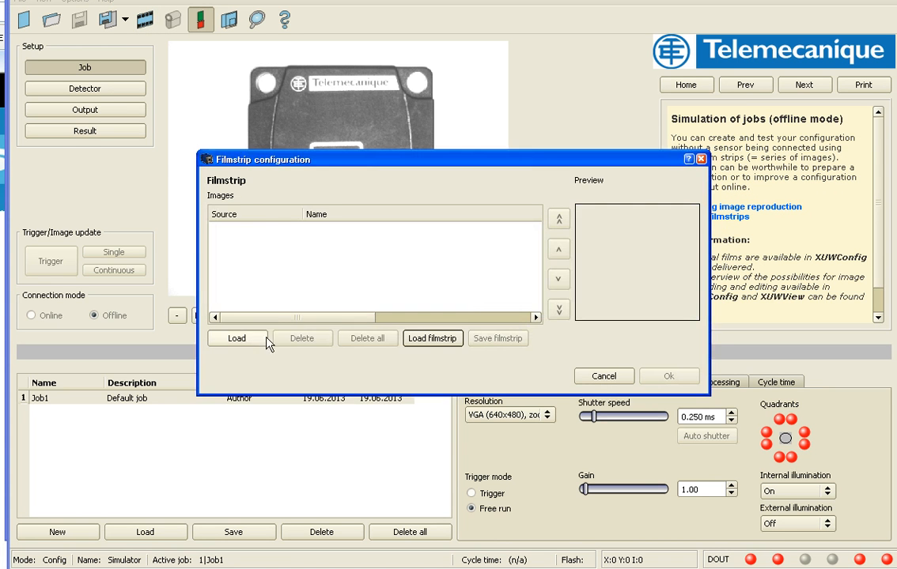
pyautogui.click(234, 338)
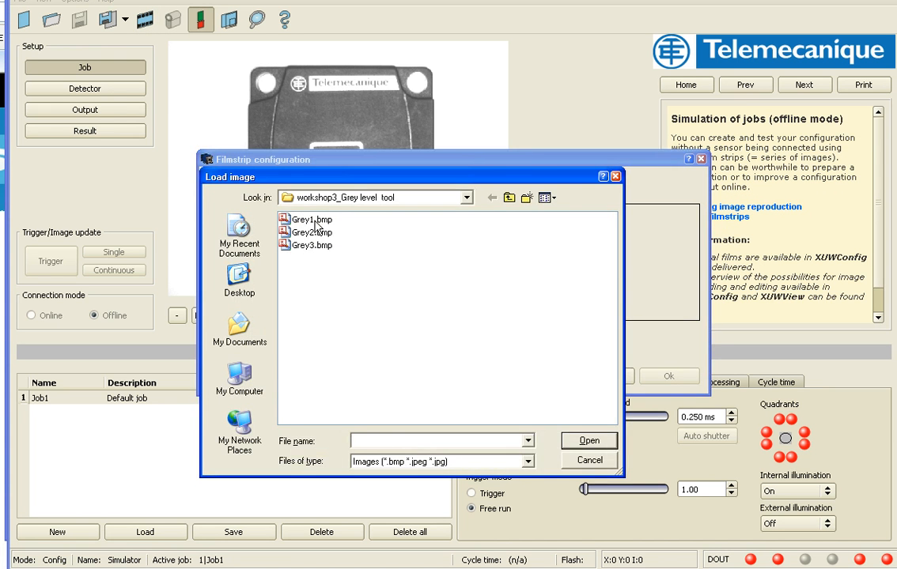
pyautogui.click(313, 243)
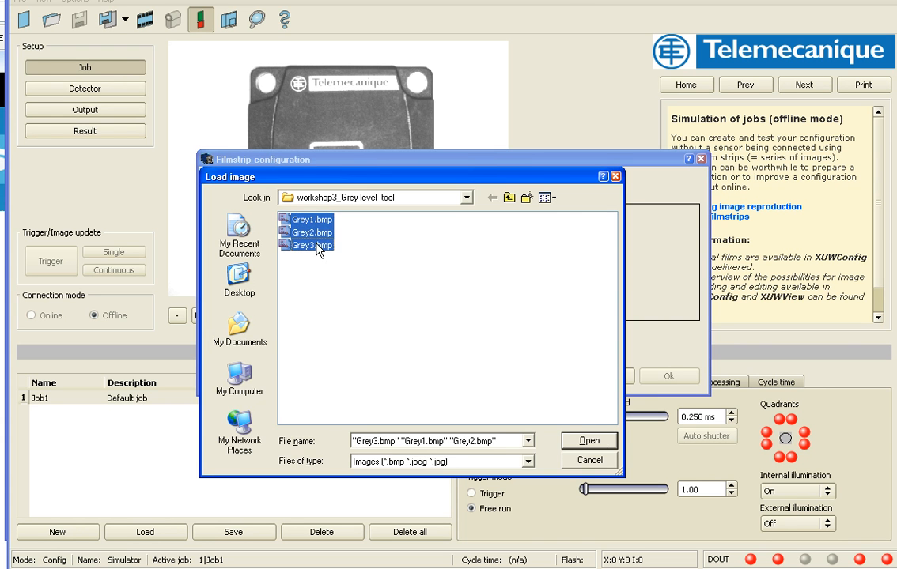
pyautogui.click(589, 439)
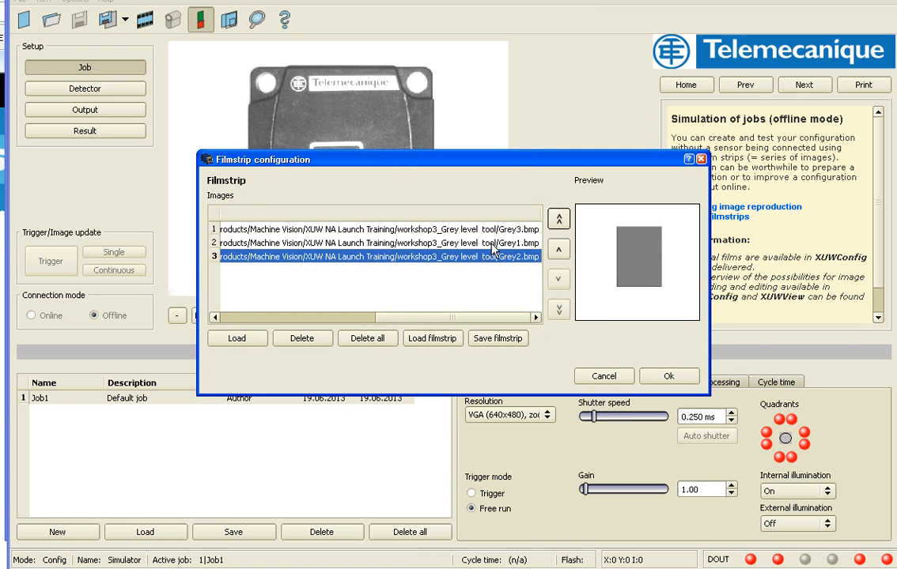
pyautogui.click(669, 376)
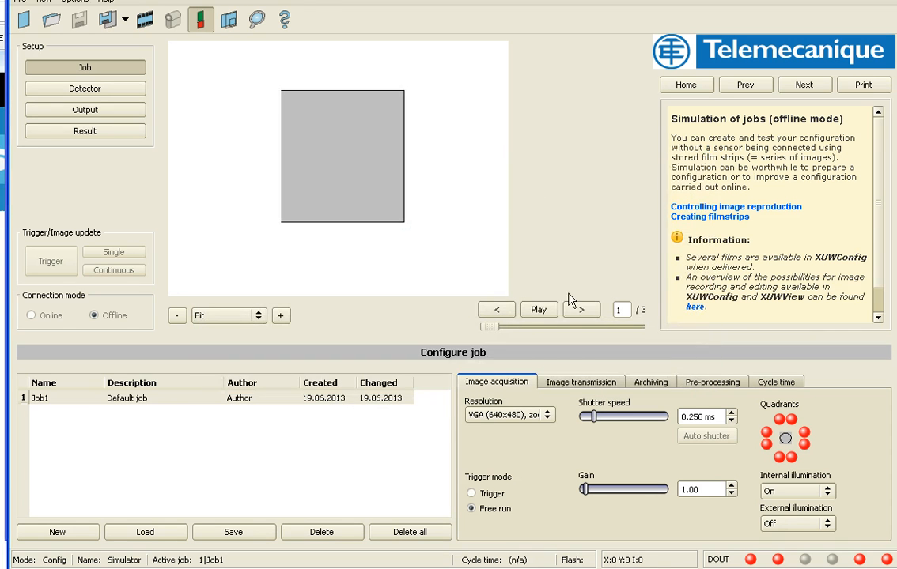
pyautogui.moveTo(392, 181)
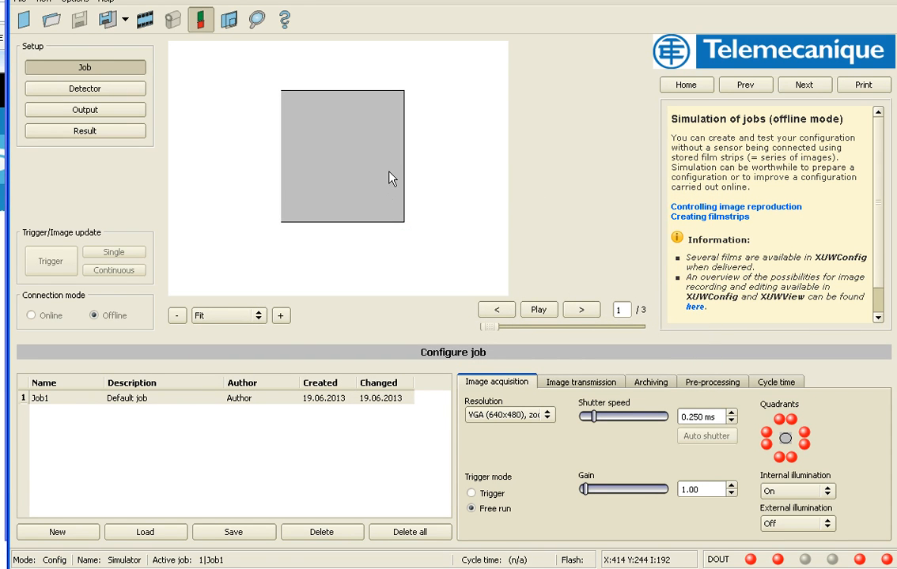
pyautogui.moveTo(402, 186)
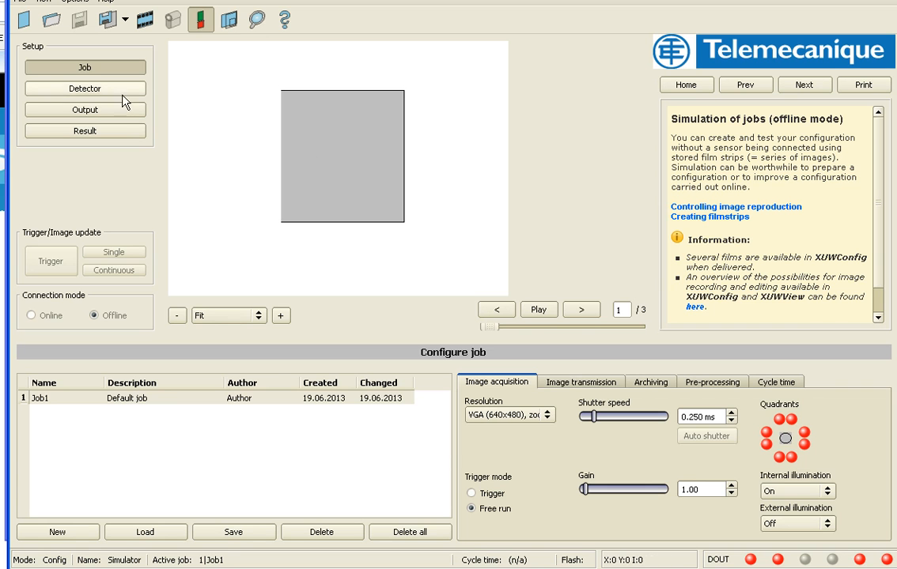
pyautogui.moveTo(573, 332)
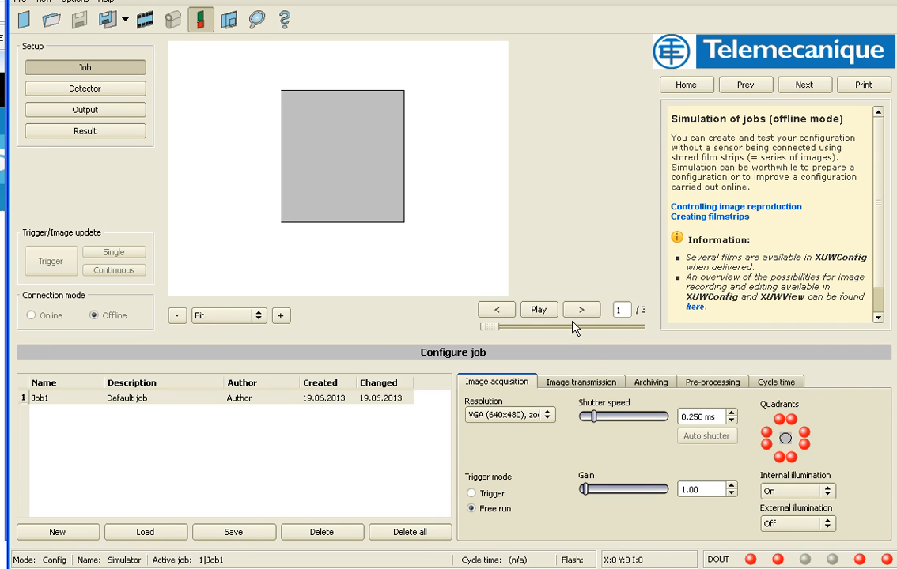
# Advance the filmstrip through image 2 to image 3 of 3.
pyautogui.click(569, 308)
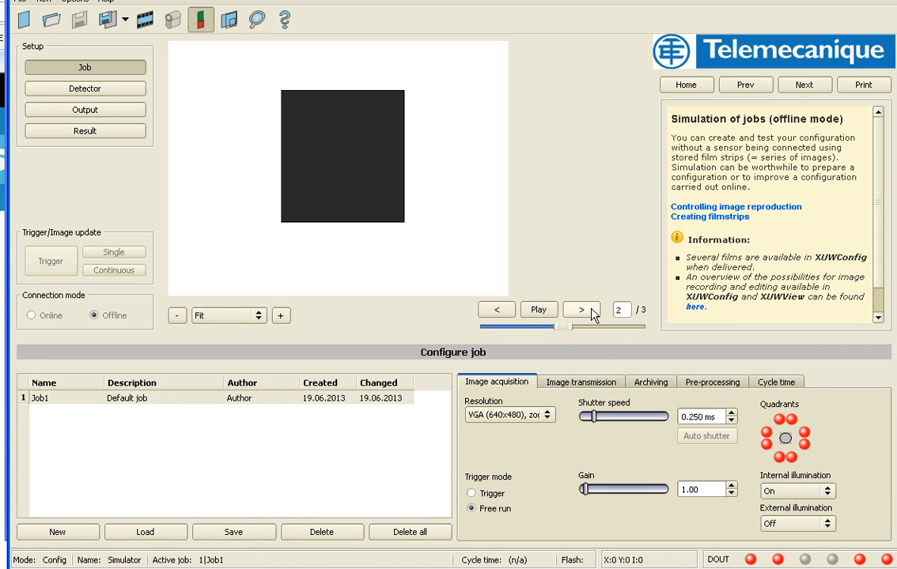
pyautogui.click(579, 308)
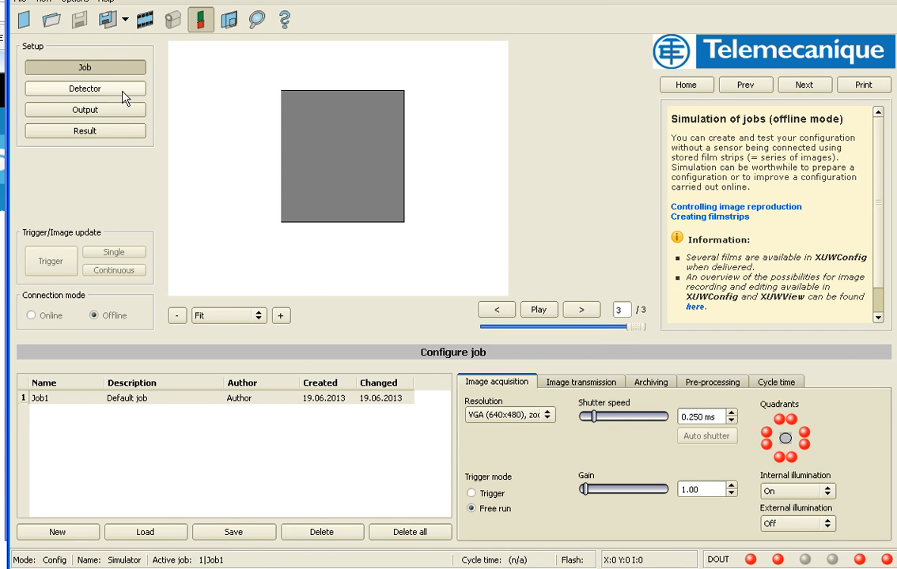
# Add a new Grey level detector to the job.
pyautogui.click(85, 89)
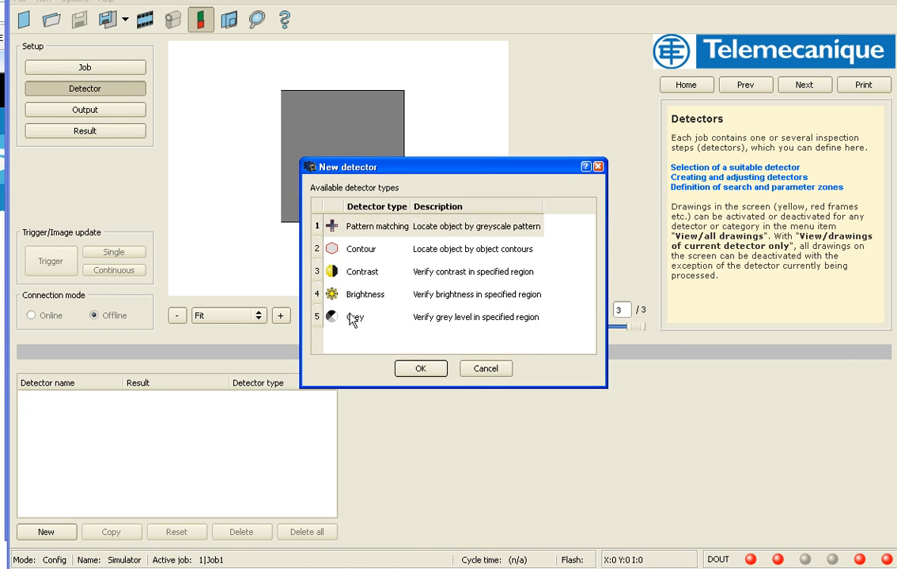
pyautogui.click(356, 317)
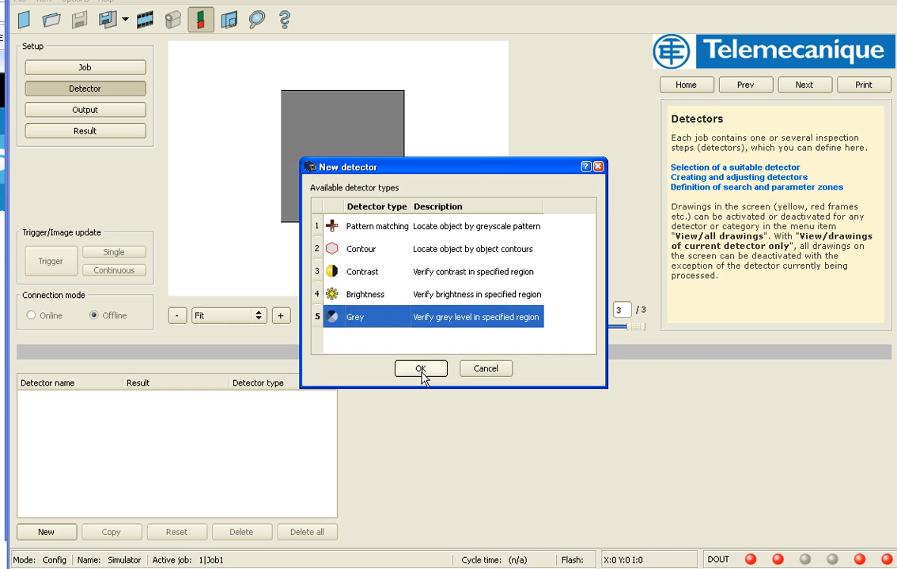
pyautogui.click(421, 368)
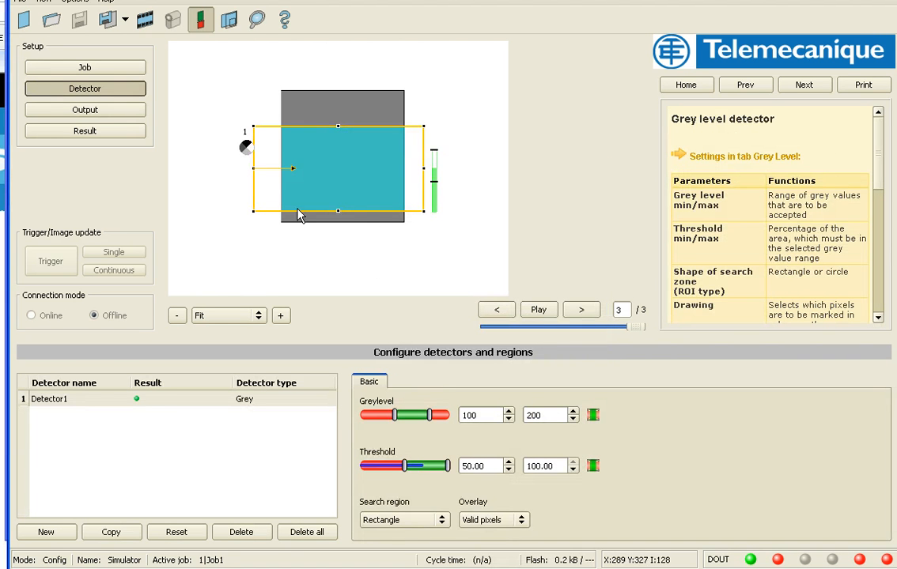
pyautogui.moveTo(253, 212)
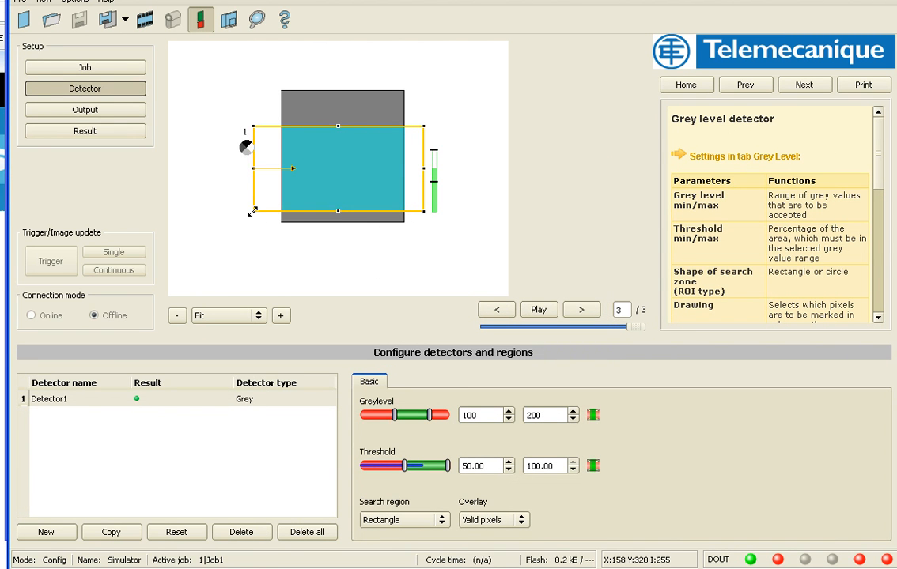
# Shrink the search region inside the grey square, keeping a rectangle shape after trying a circle.
pyautogui.moveTo(336, 212); pyautogui.dragTo(424, 196)
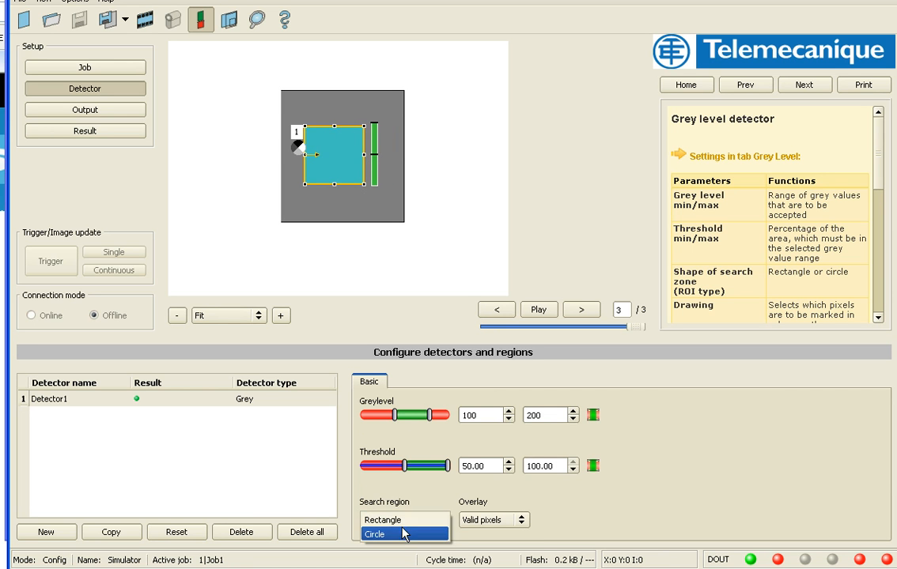
pyautogui.click(377, 521)
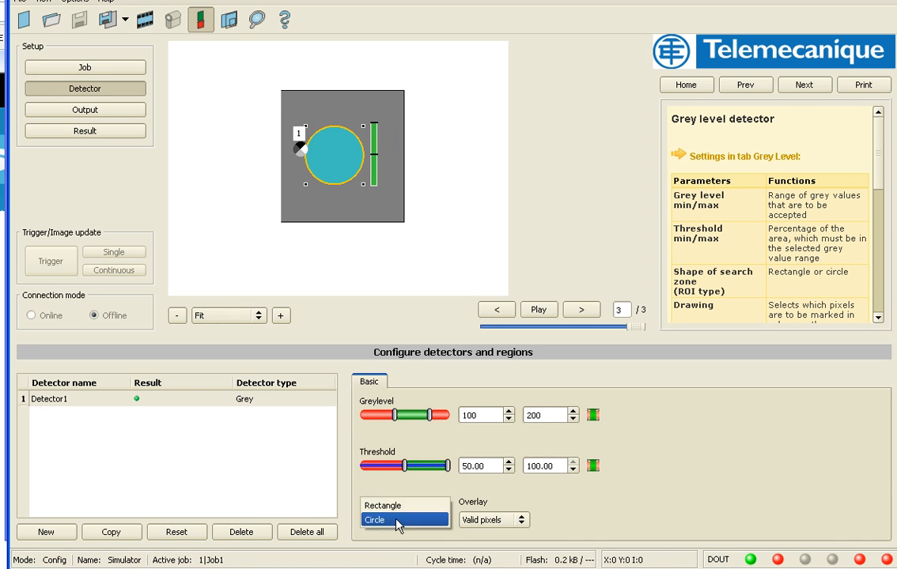
pyautogui.click(384, 504)
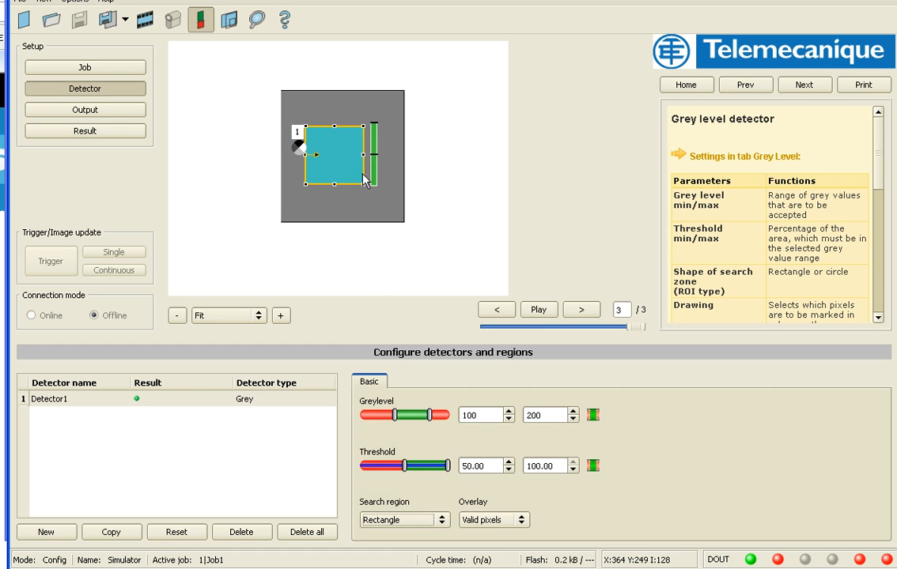
pyautogui.moveTo(362, 124)
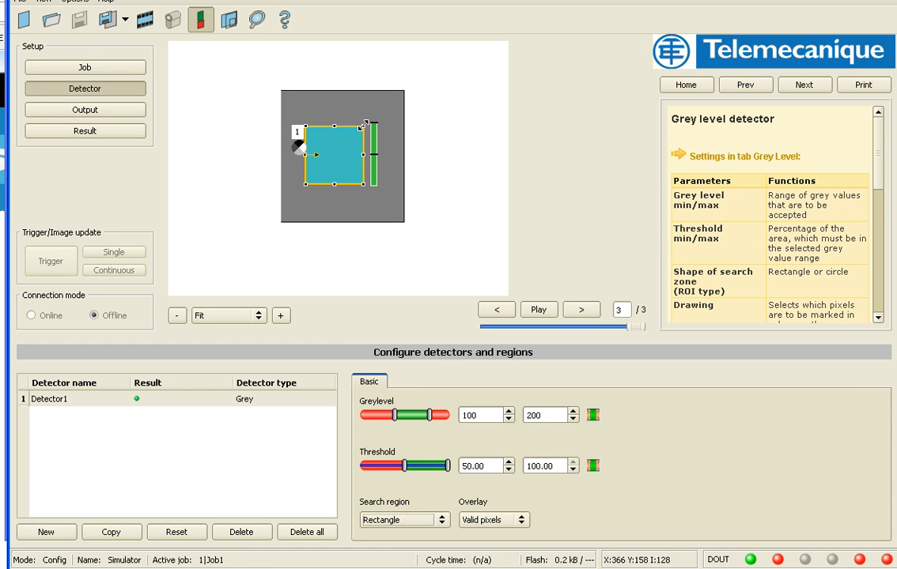
pyautogui.moveTo(378, 215)
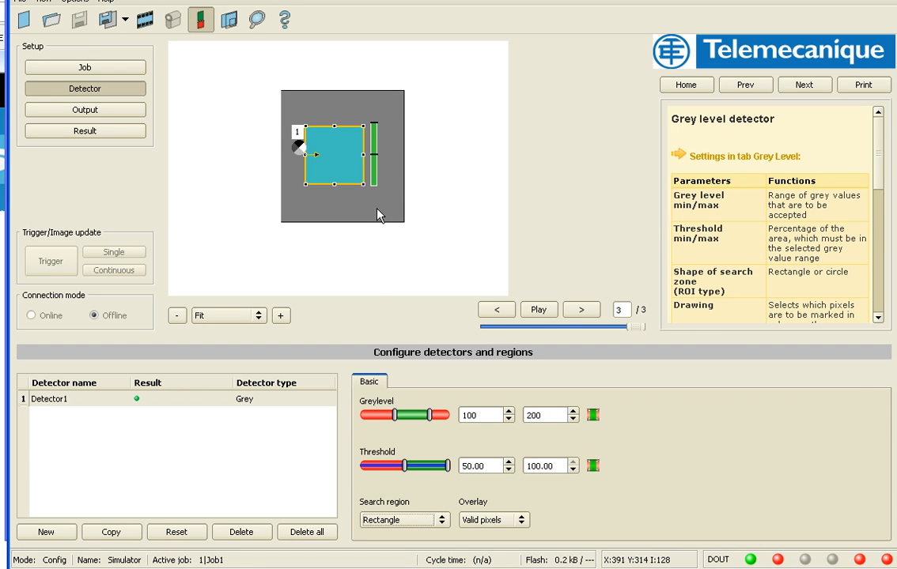
pyautogui.moveTo(372, 186)
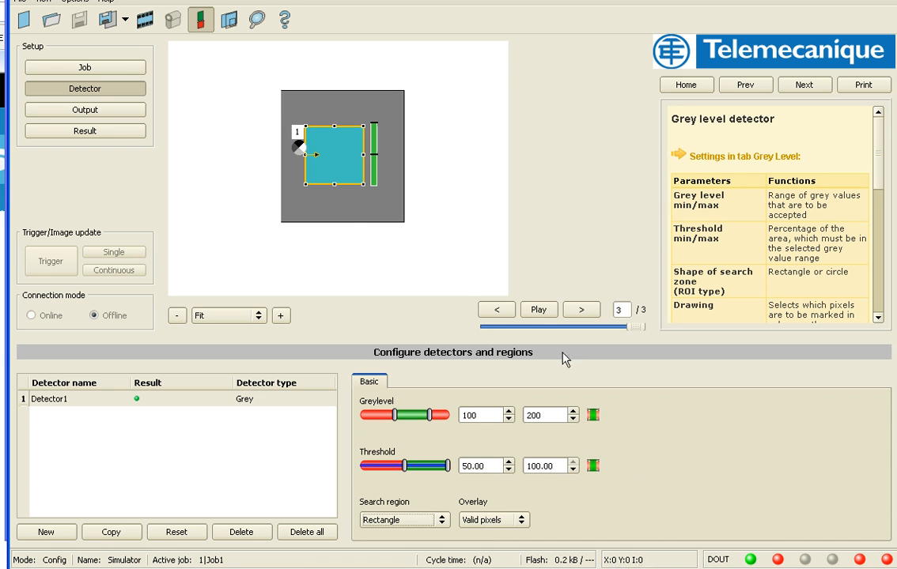
pyautogui.moveTo(348, 207)
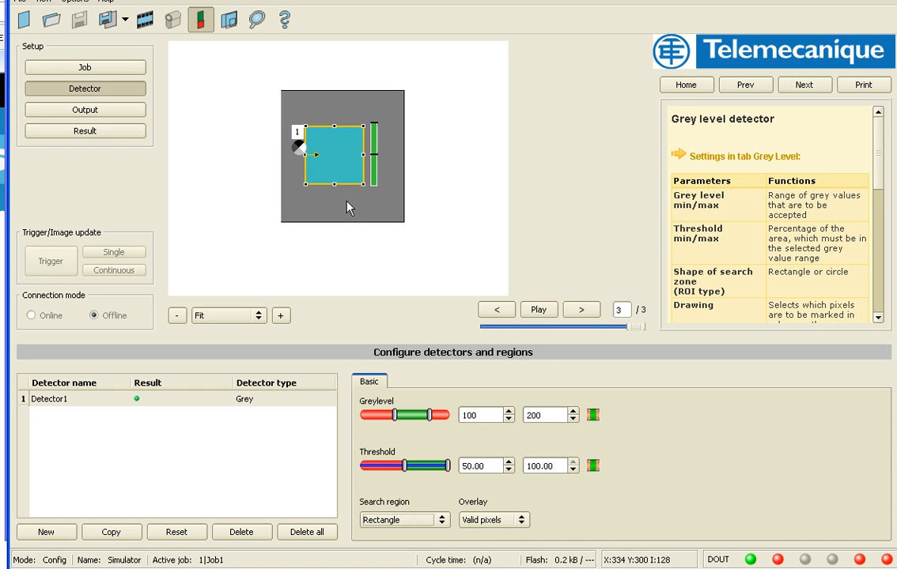
pyautogui.moveTo(354, 211)
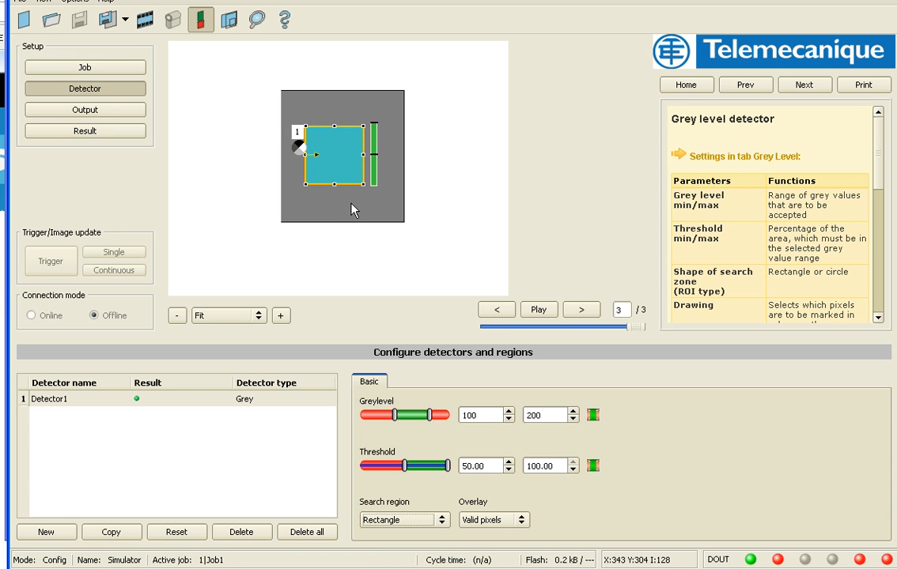
pyautogui.moveTo(367, 261)
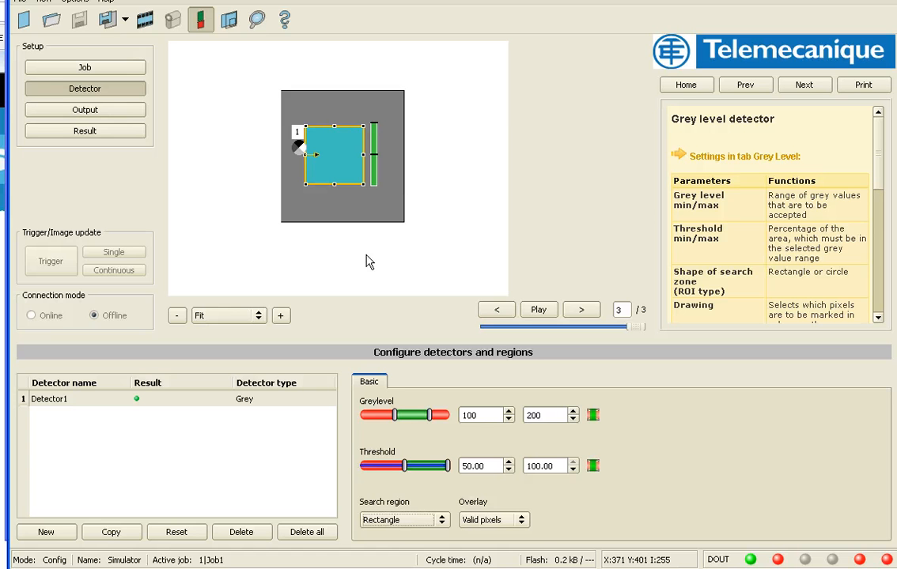
pyautogui.moveTo(332, 204)
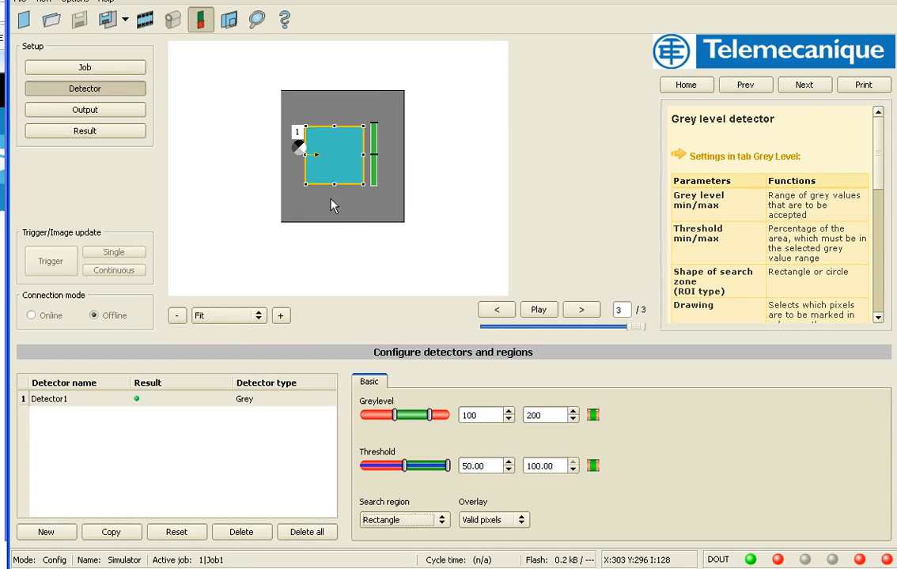
pyautogui.moveTo(329, 166)
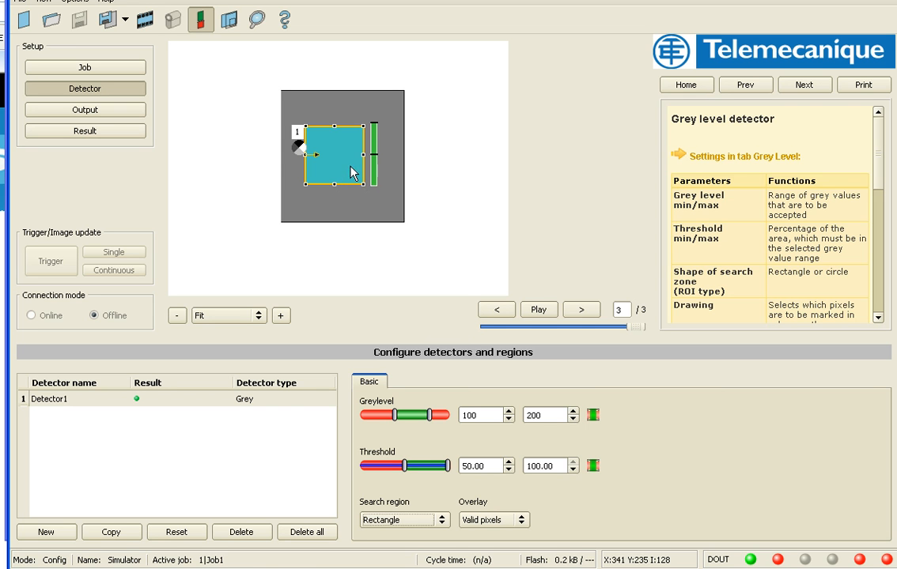
pyautogui.moveTo(354, 173)
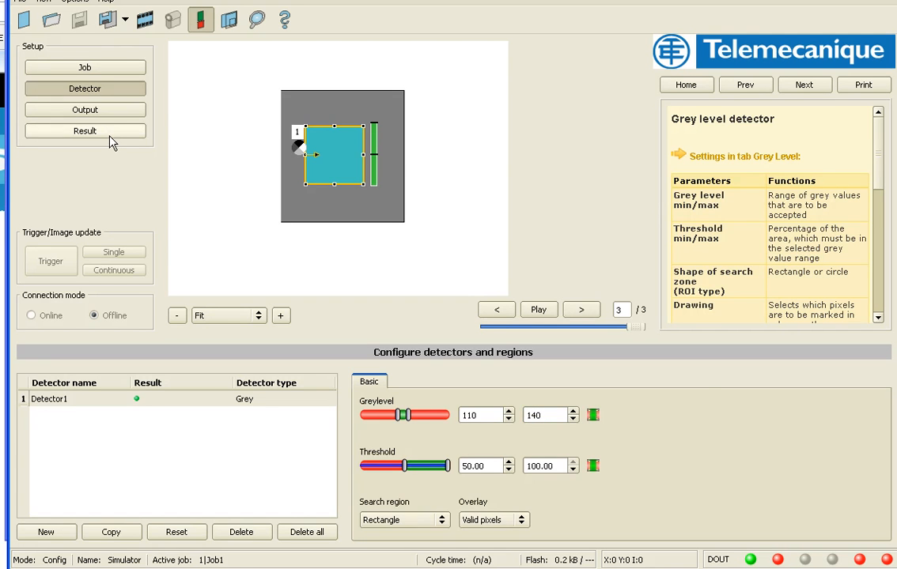
# Show Results and statistics and evaluate the lighter and darker images, both failing with score 0.0.
pyautogui.click(86, 130)
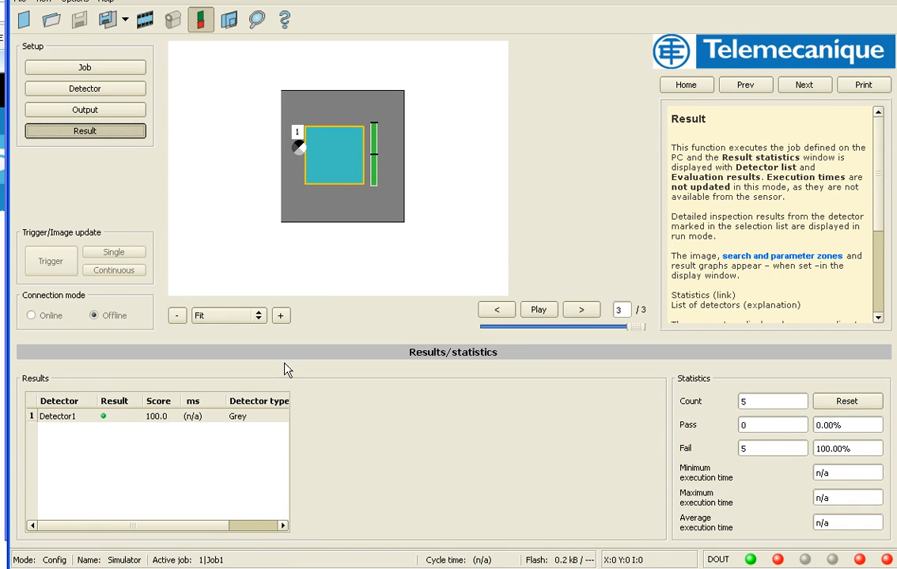
pyautogui.moveTo(351, 161)
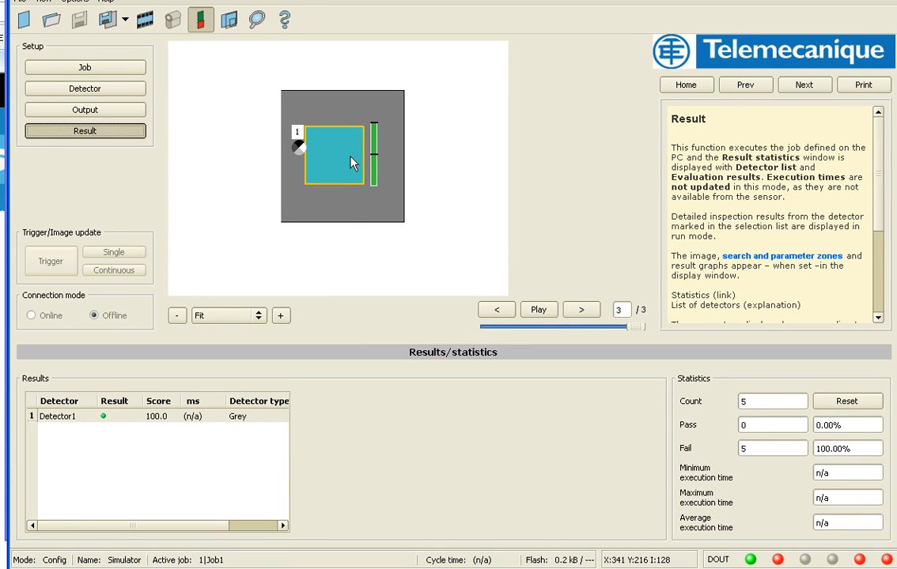
pyautogui.moveTo(363, 155)
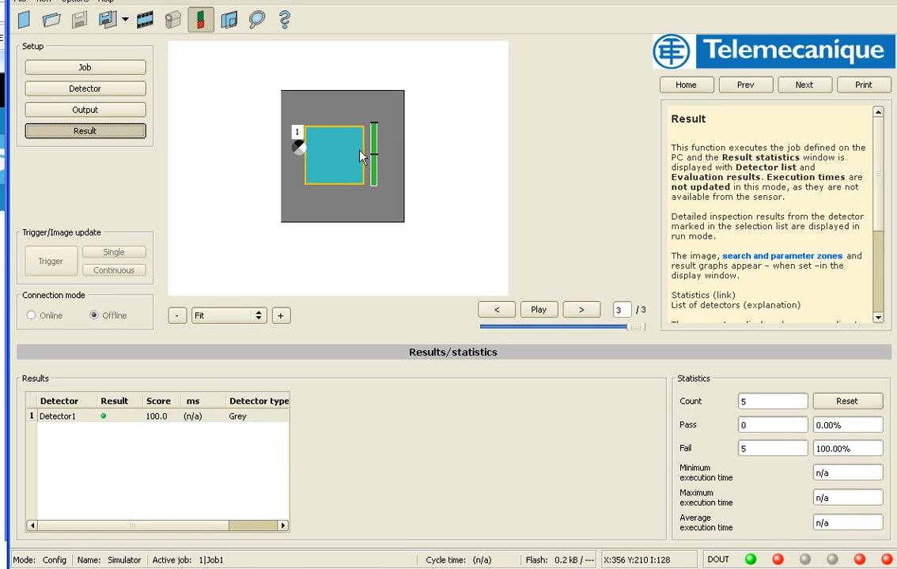
pyautogui.moveTo(515, 296)
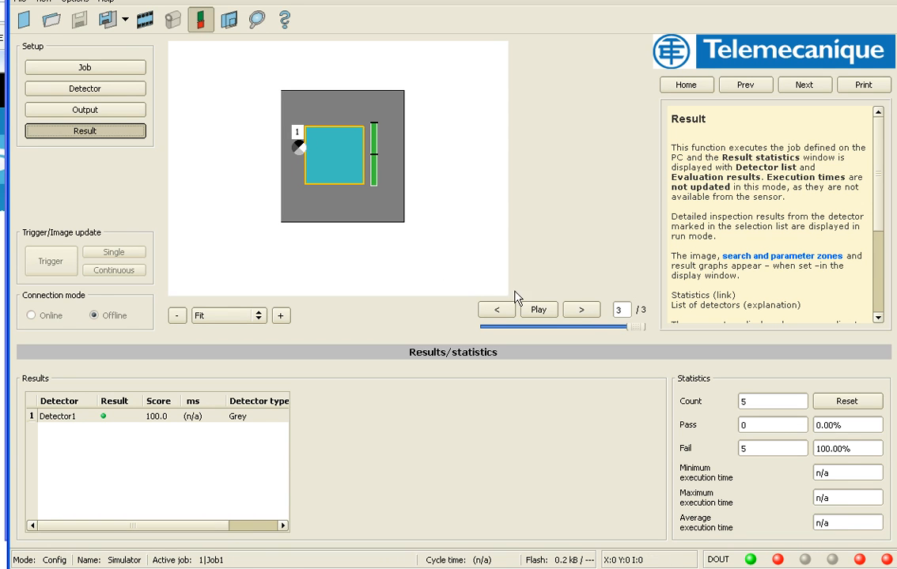
pyautogui.click(582, 308)
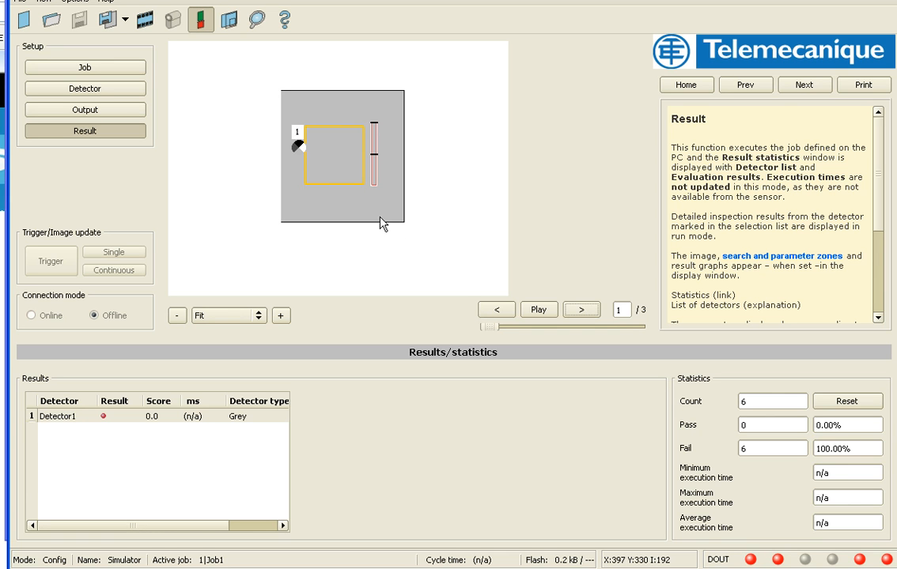
pyautogui.moveTo(385, 190)
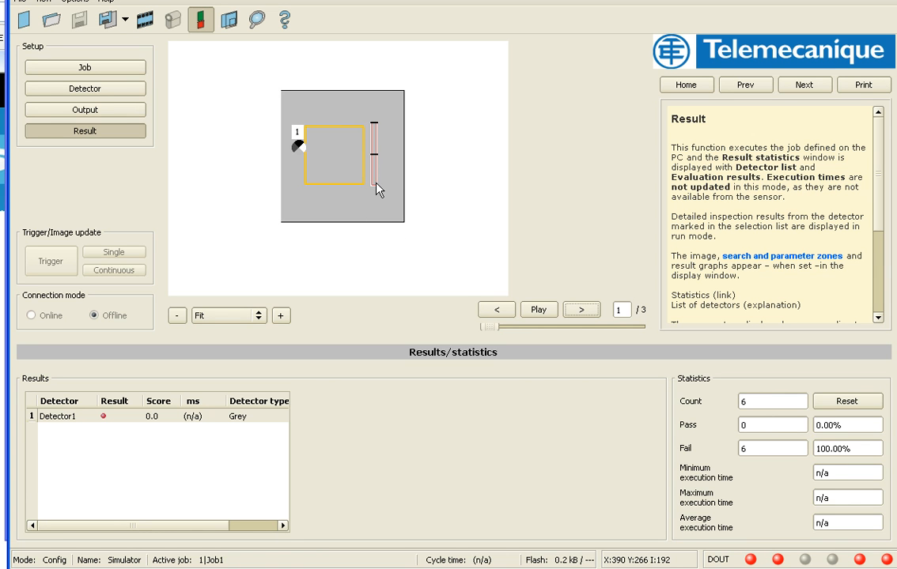
pyautogui.moveTo(351, 209)
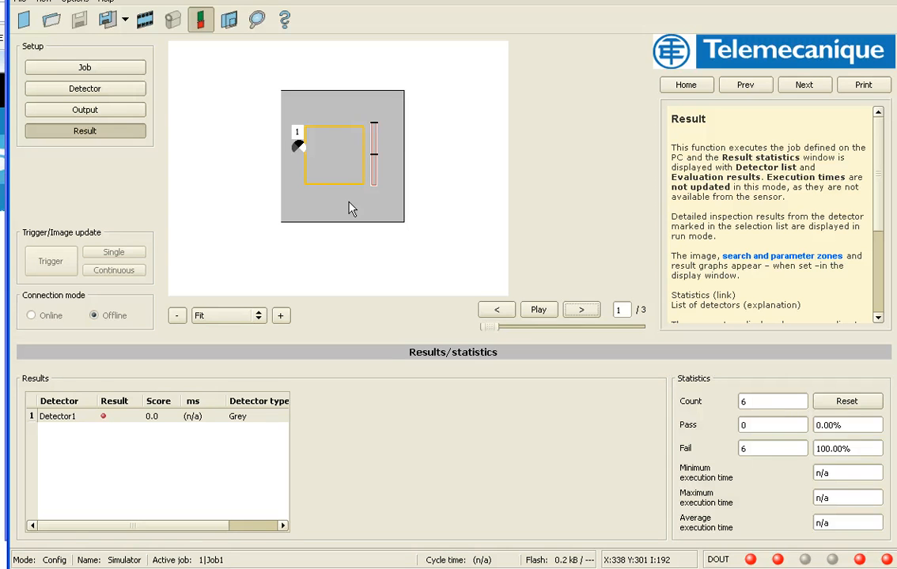
pyautogui.moveTo(576, 307)
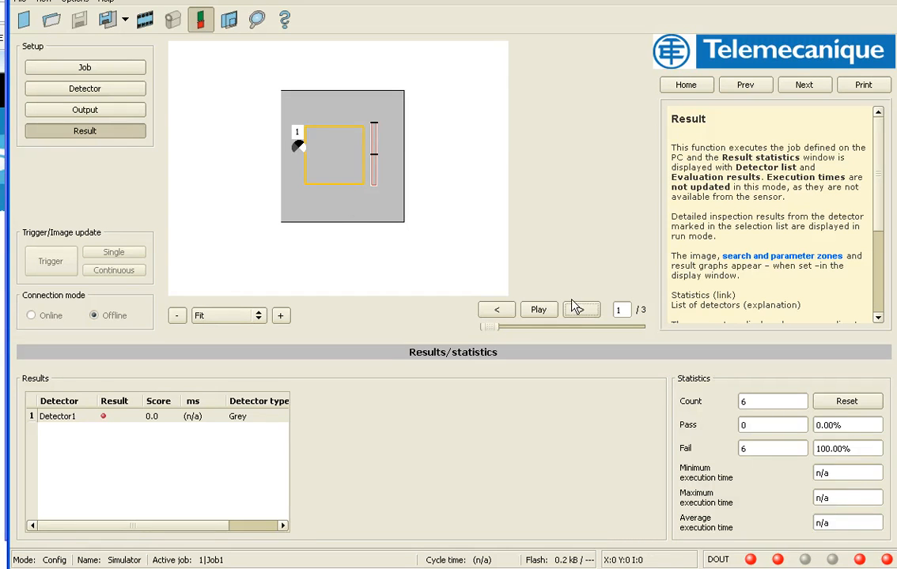
pyautogui.click(578, 309)
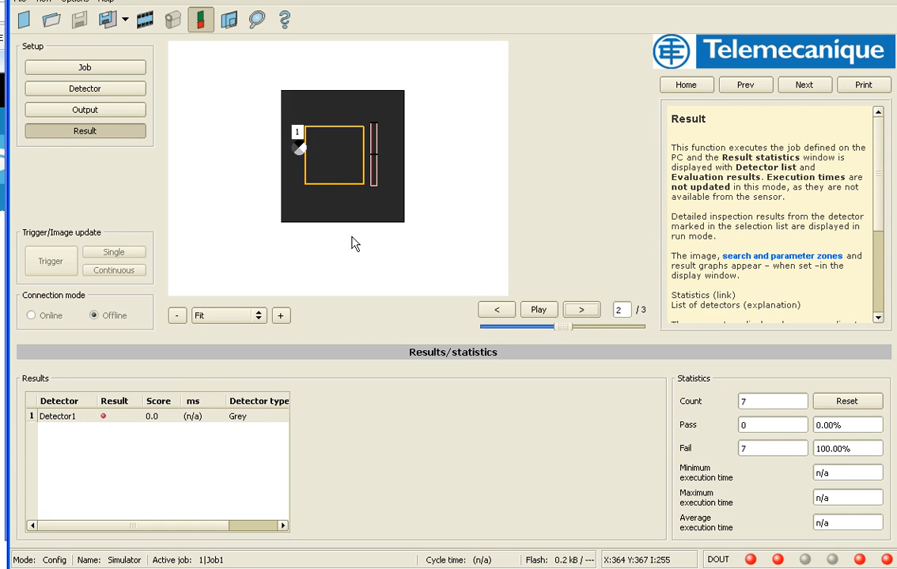
pyautogui.moveTo(382, 220)
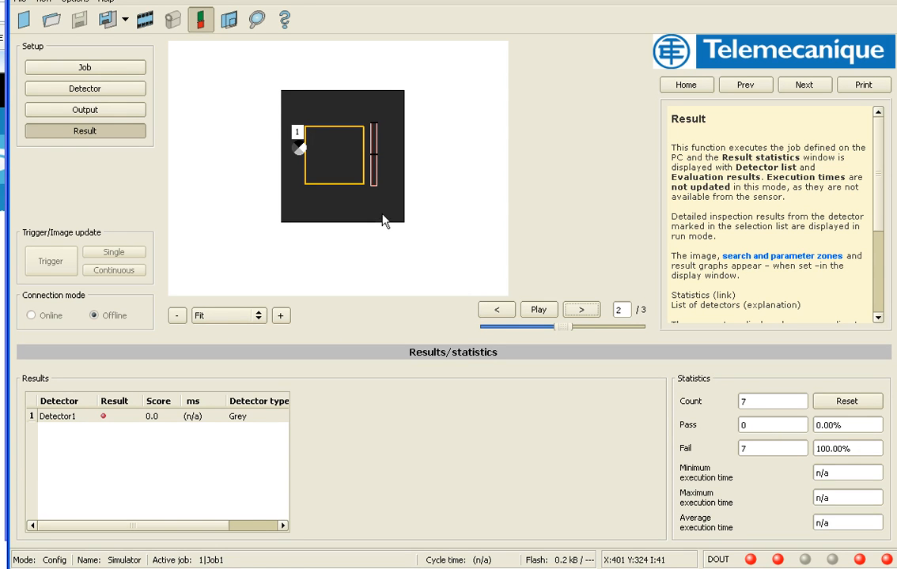
pyautogui.moveTo(355, 185)
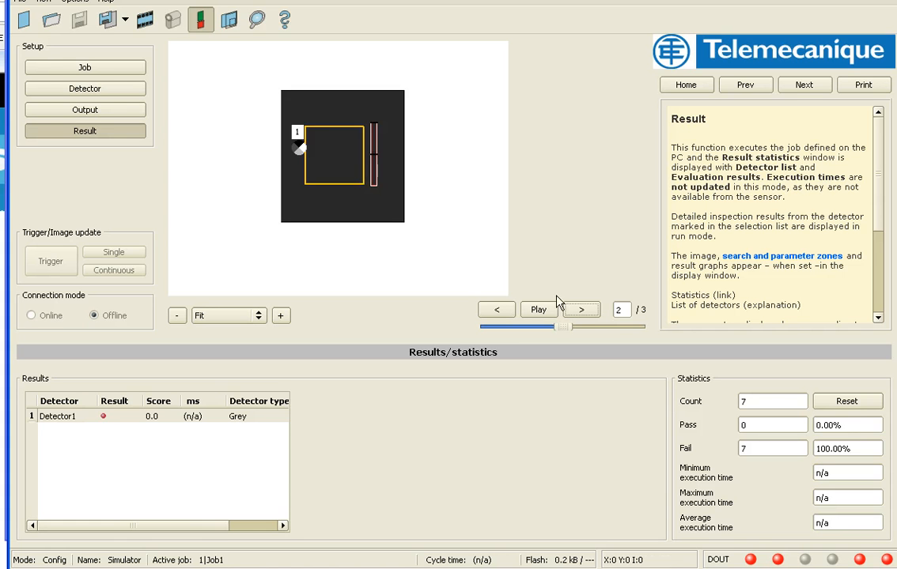
# Evaluate image 3/3 so Detector1 passes with score 100.0, one pass recorded in Statistics.
pyautogui.click(579, 308)
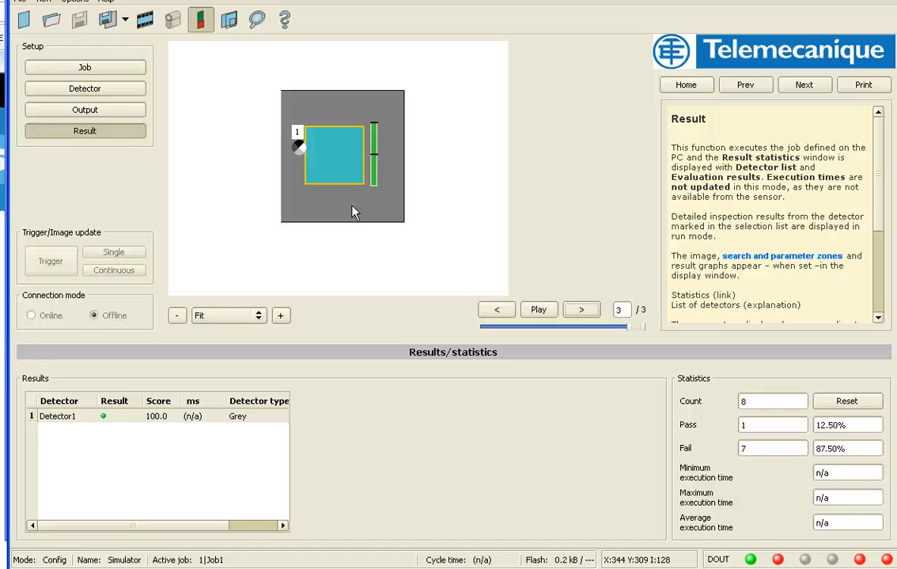
pyautogui.moveTo(360, 206)
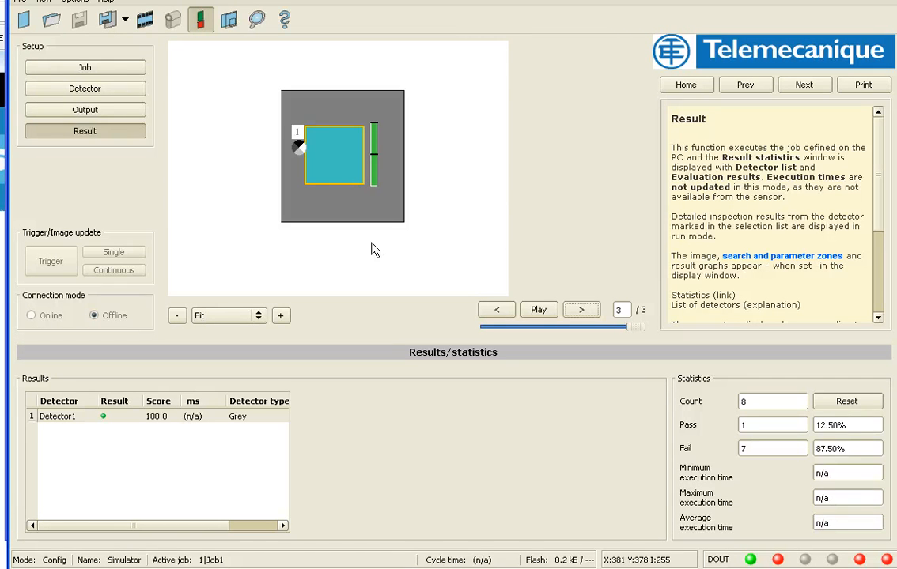
pyautogui.moveTo(345, 371)
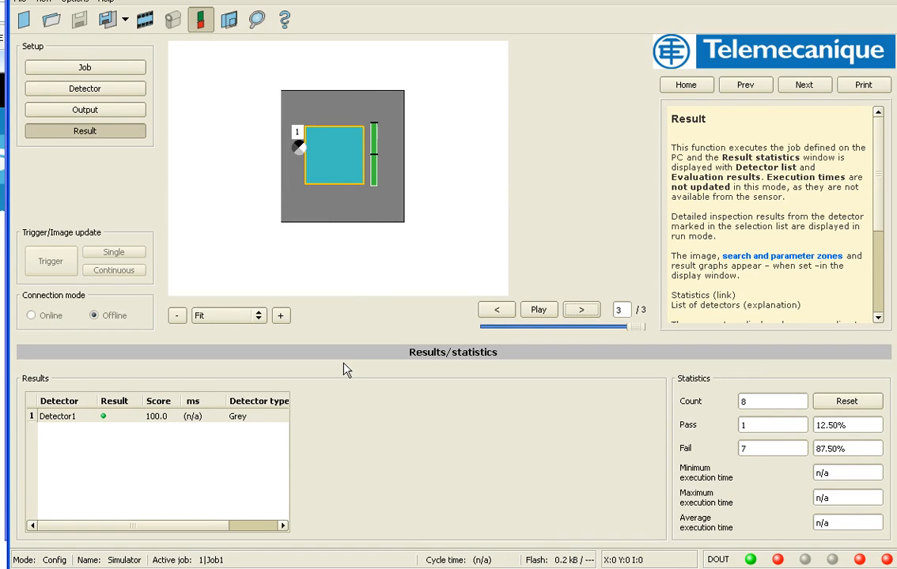
pyautogui.moveTo(340, 434)
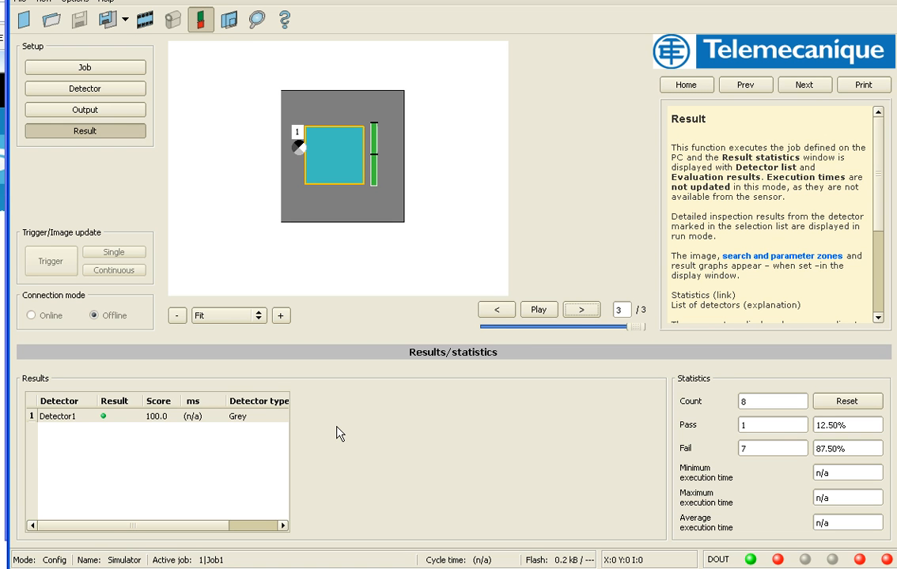
pyautogui.moveTo(340, 433)
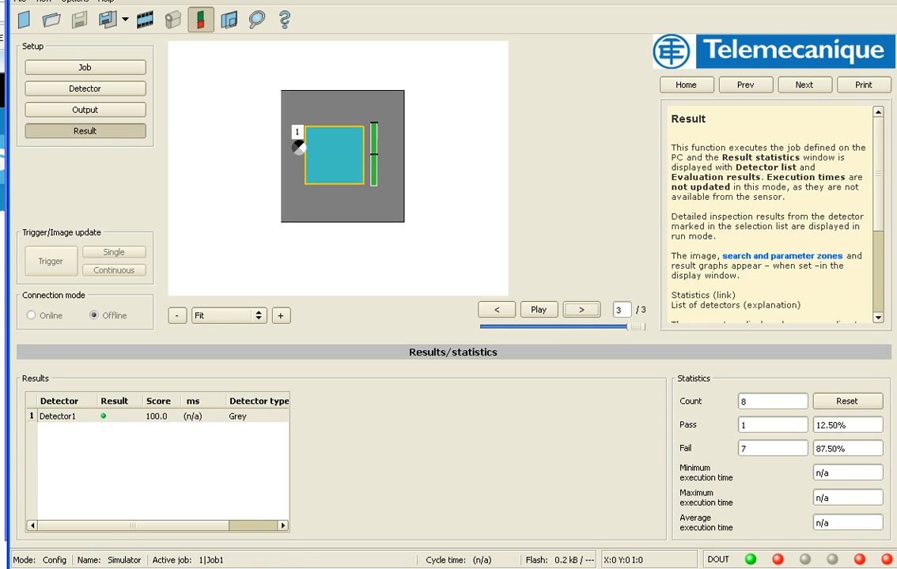